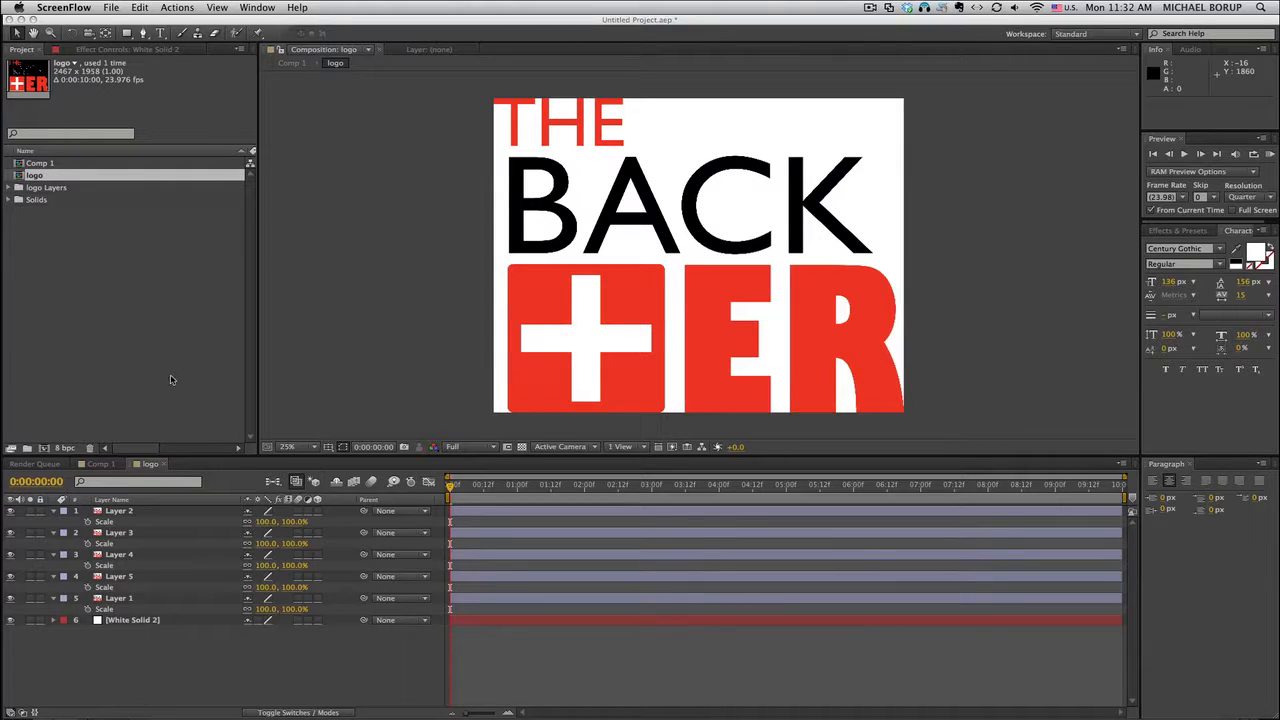
mouse_move(416, 364)
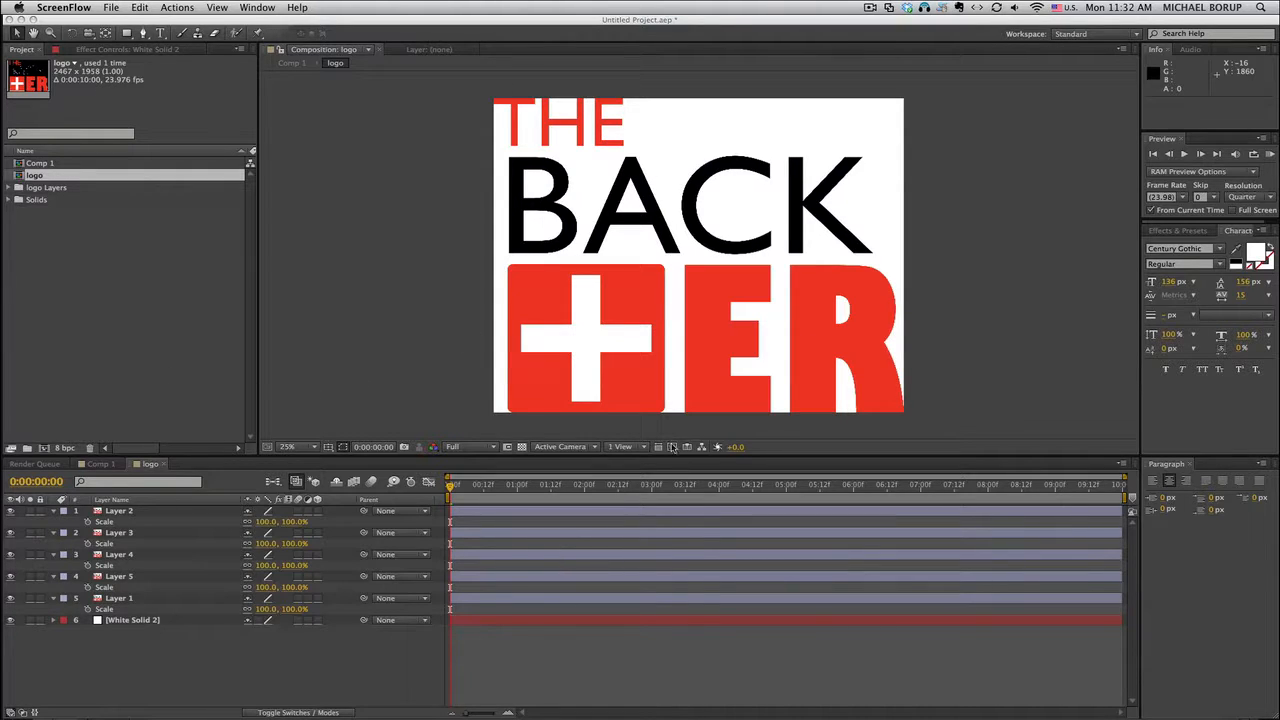
mouse_move(402, 261)
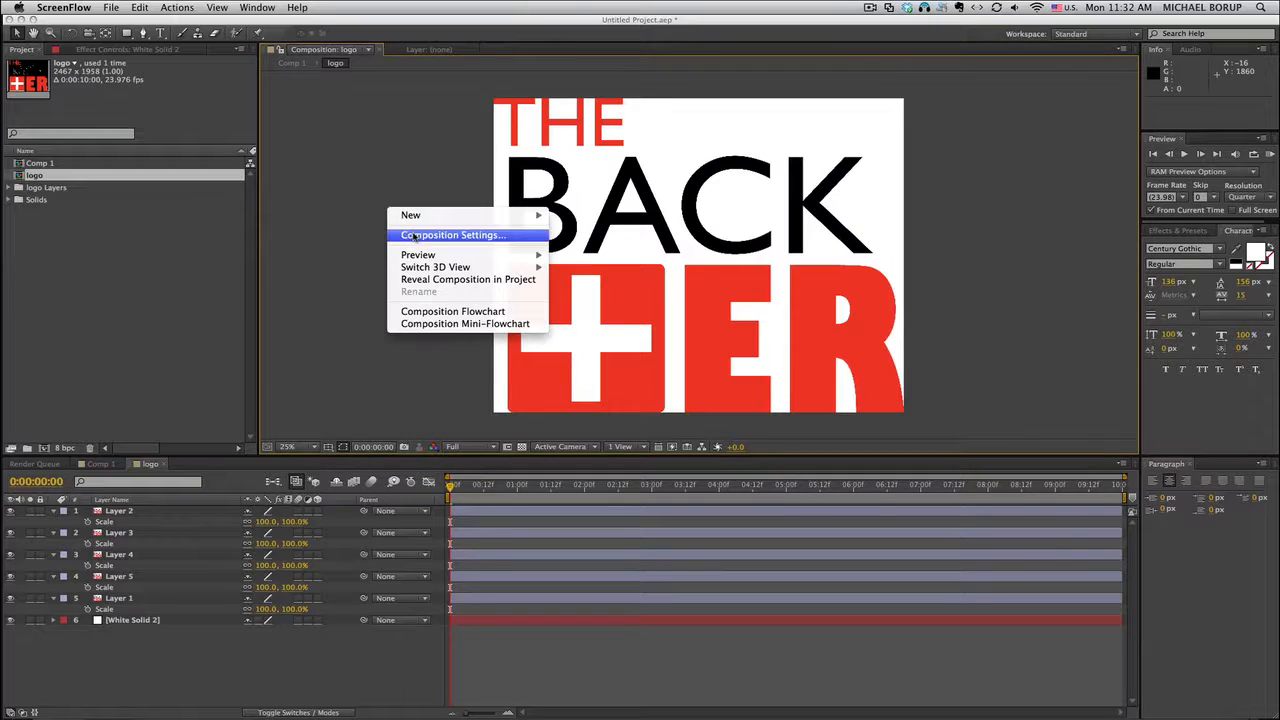
Step: Set the composition Width to 1920 and Height to 1080 in Composition Settings and confirm
left_click(451, 235)
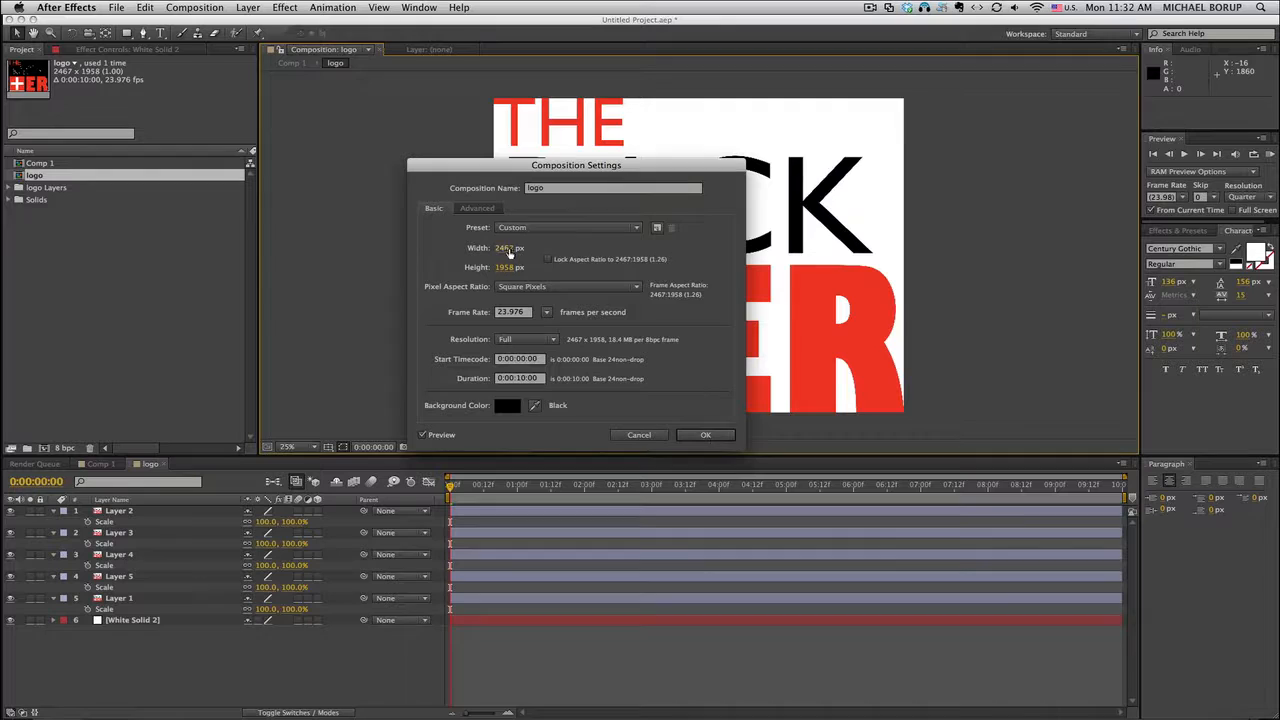
type("1920")
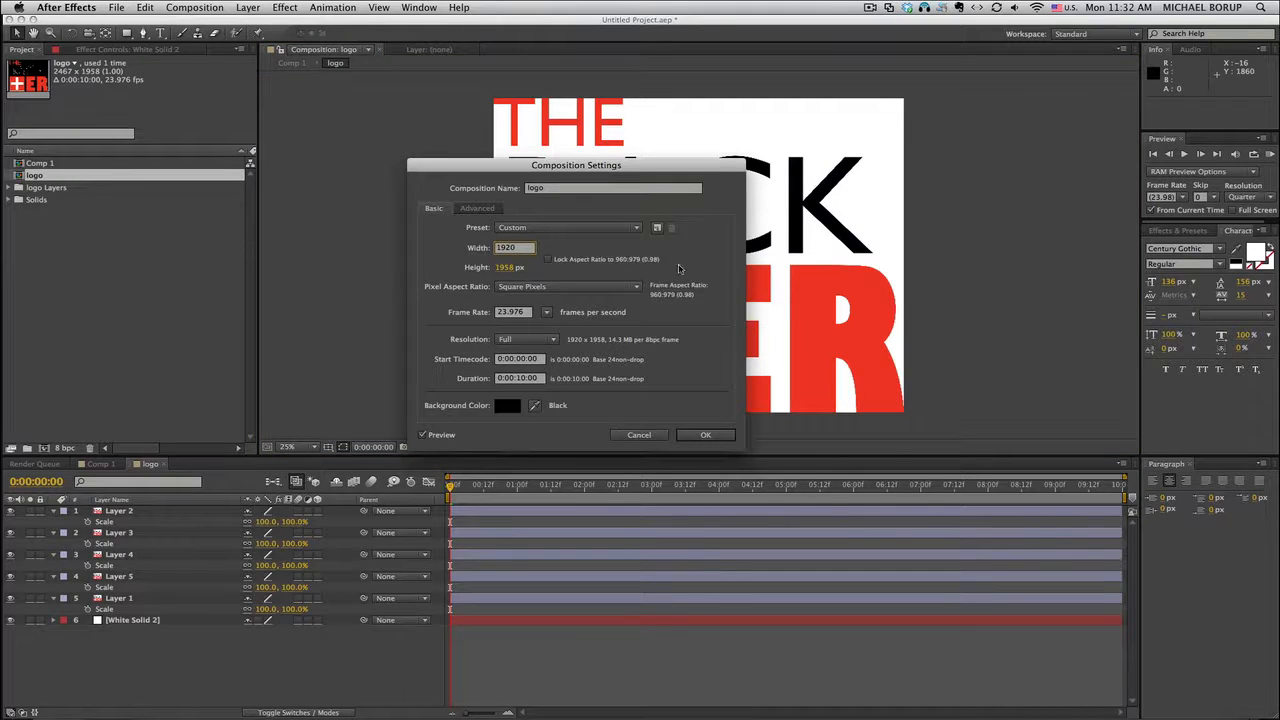
type("108")
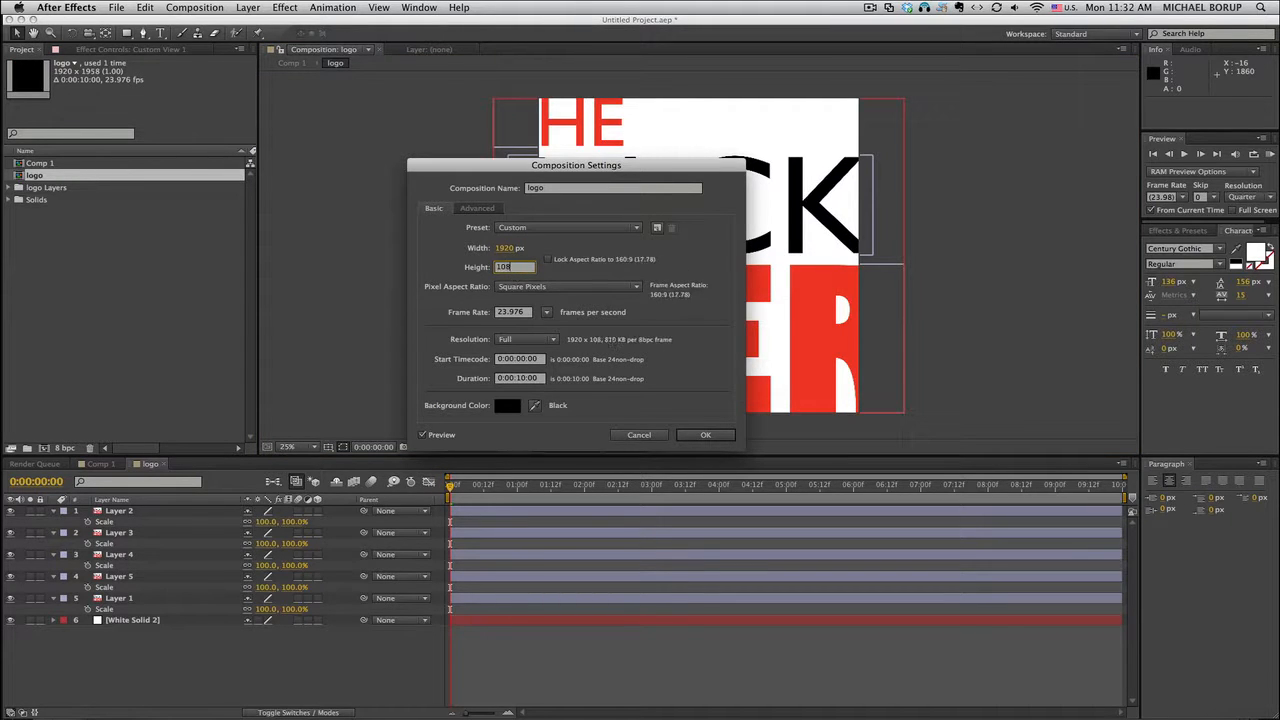
left_click(705, 435)
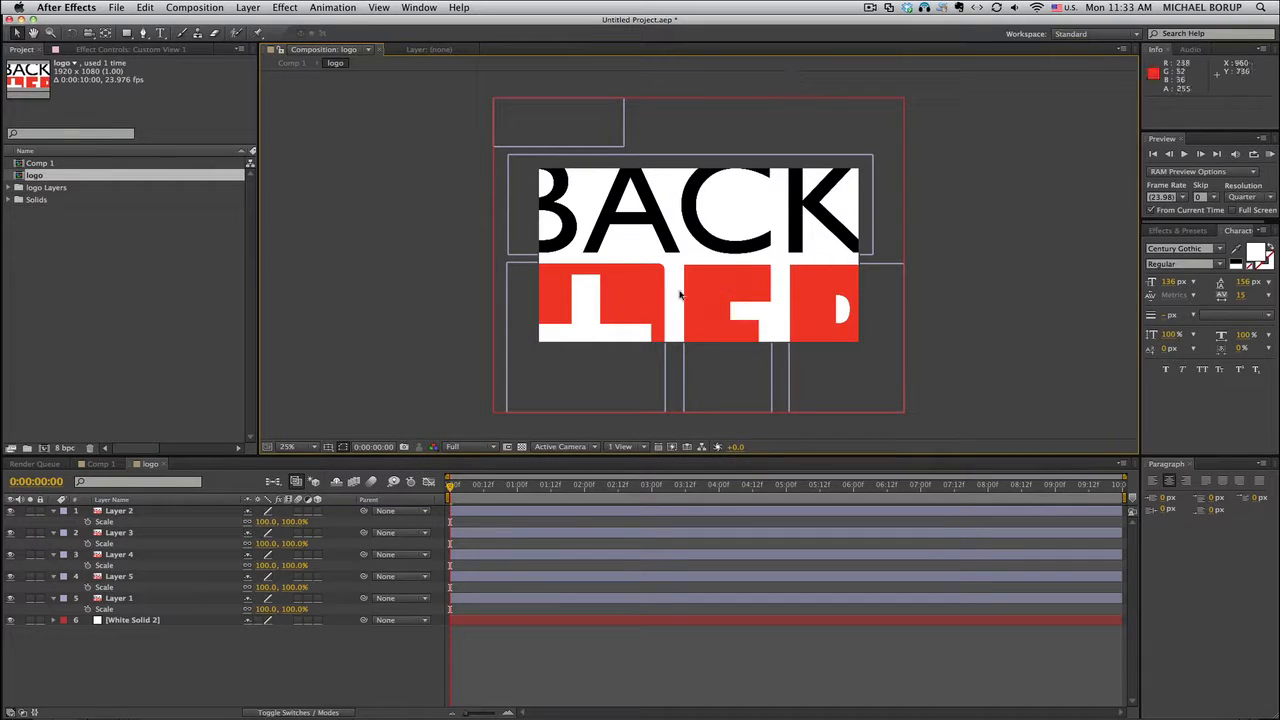
left_click(118, 510)
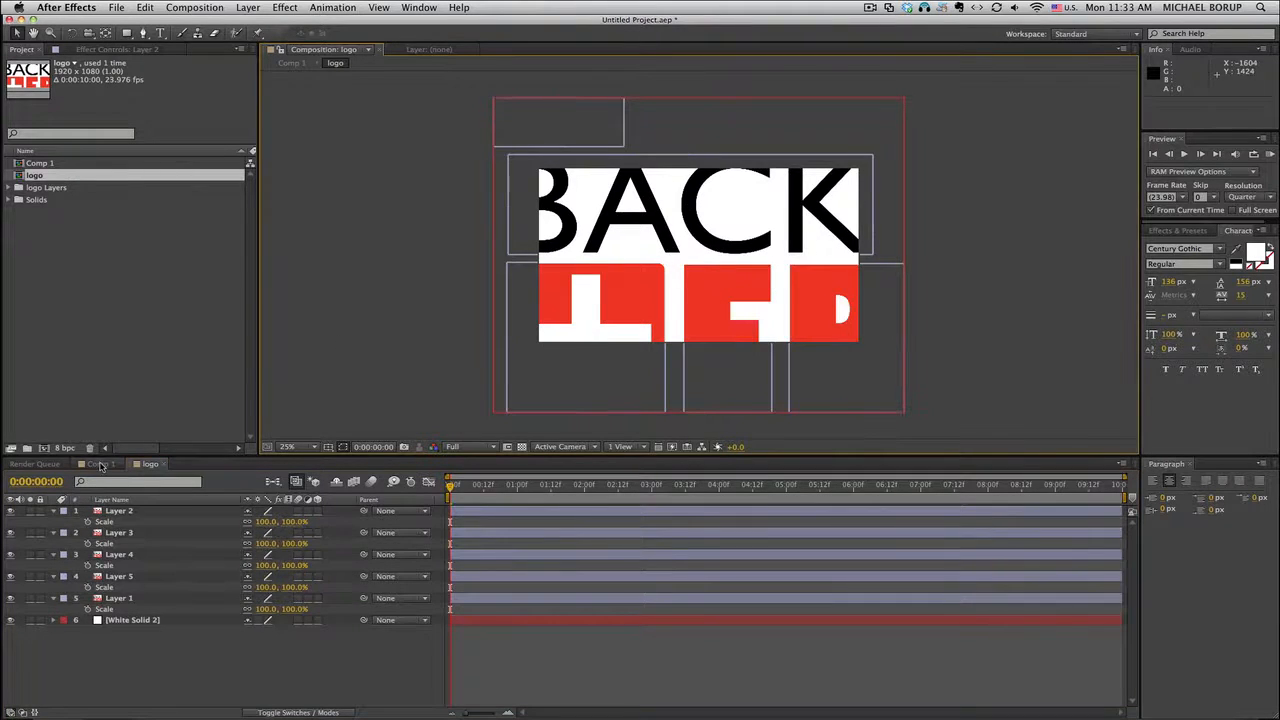
left_click(97, 464)
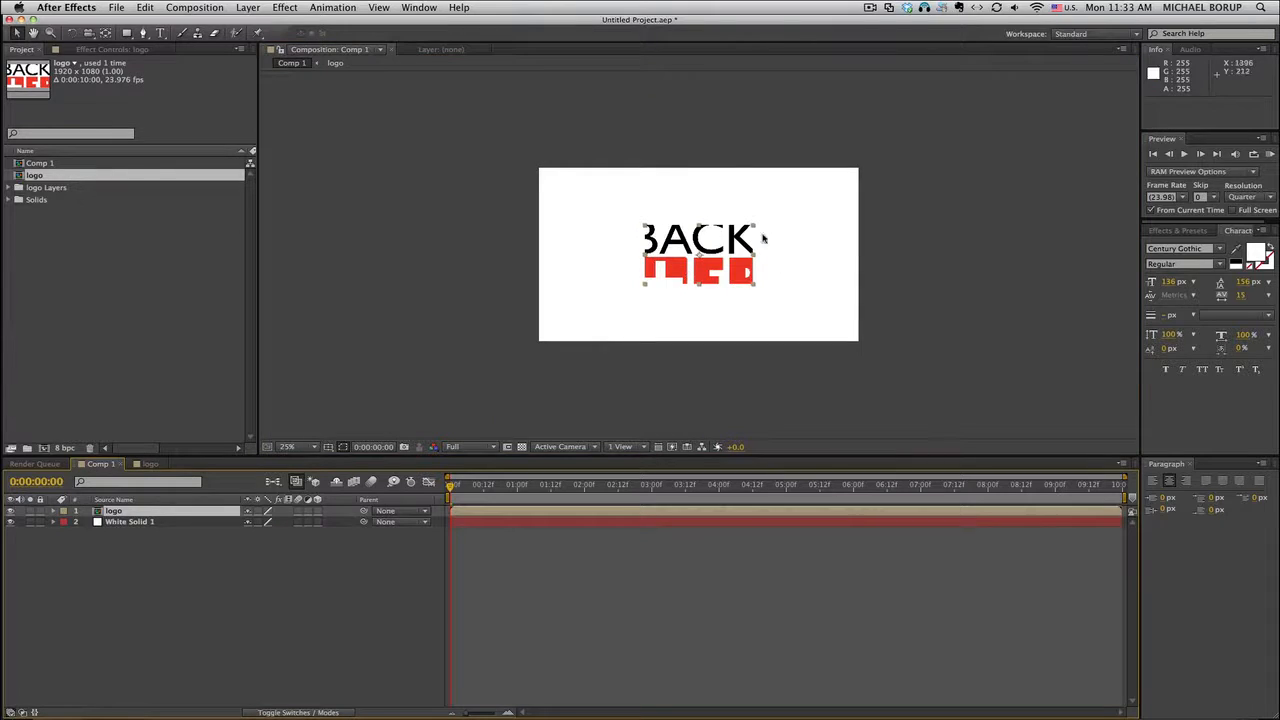
mouse_move(362, 342)
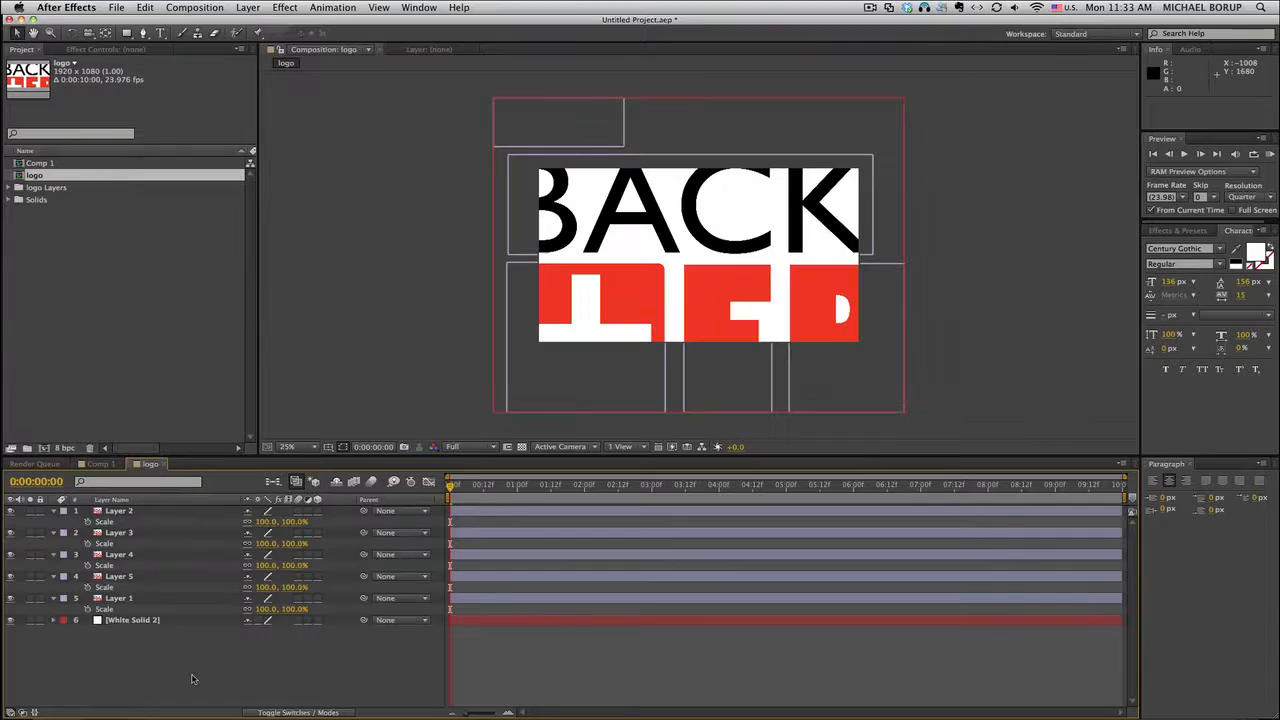
Step: Select Layers 1-5 and set their Scale property to 41% to fit the frame
left_click(231, 7)
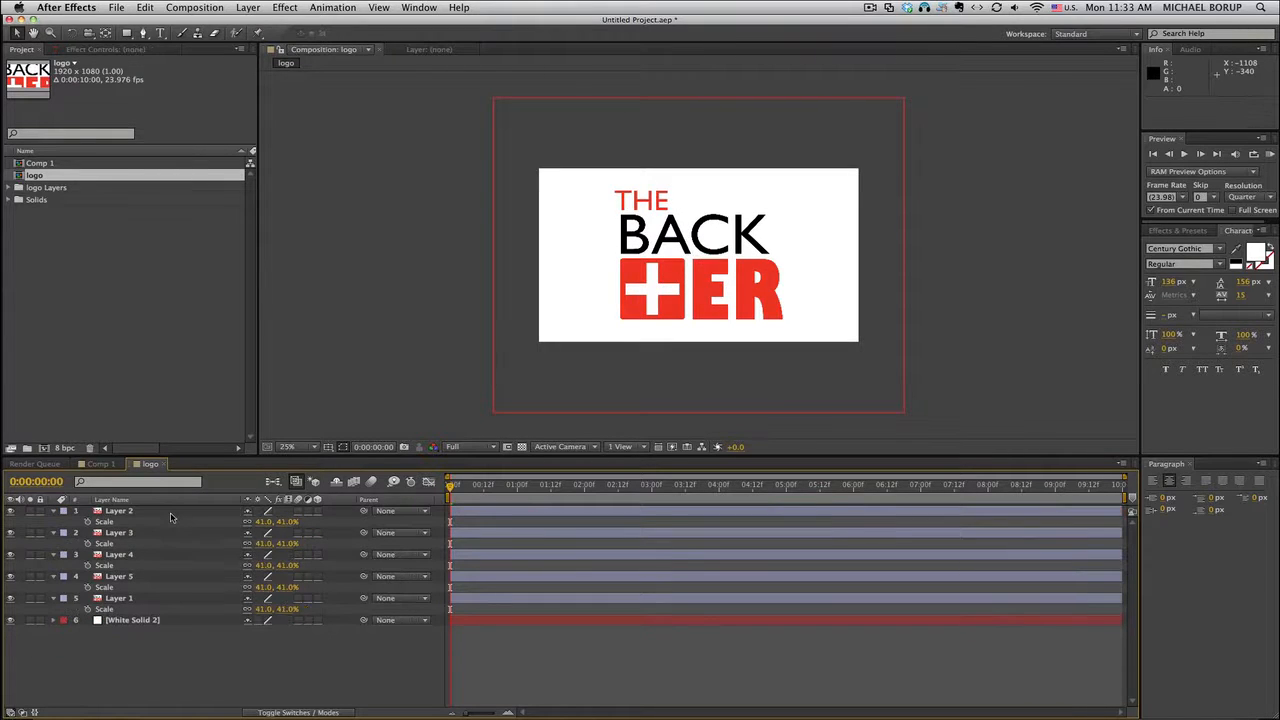
left_click(117, 537)
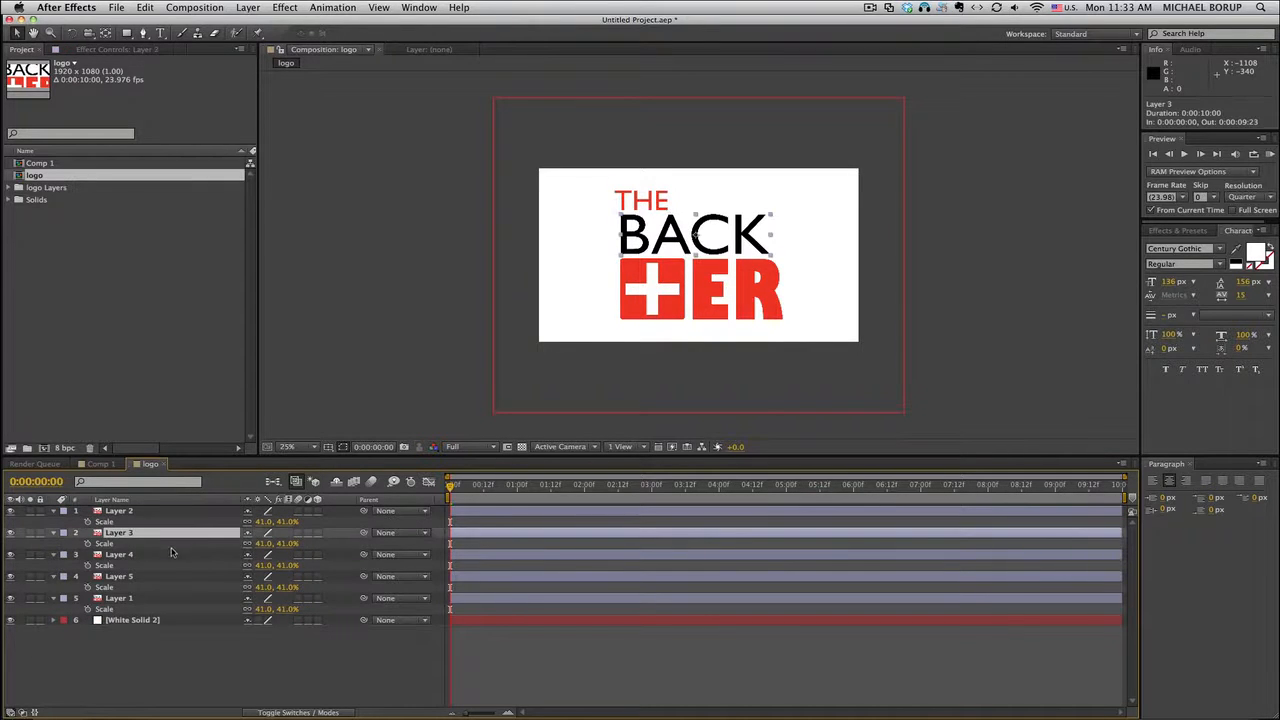
left_click(117, 554)
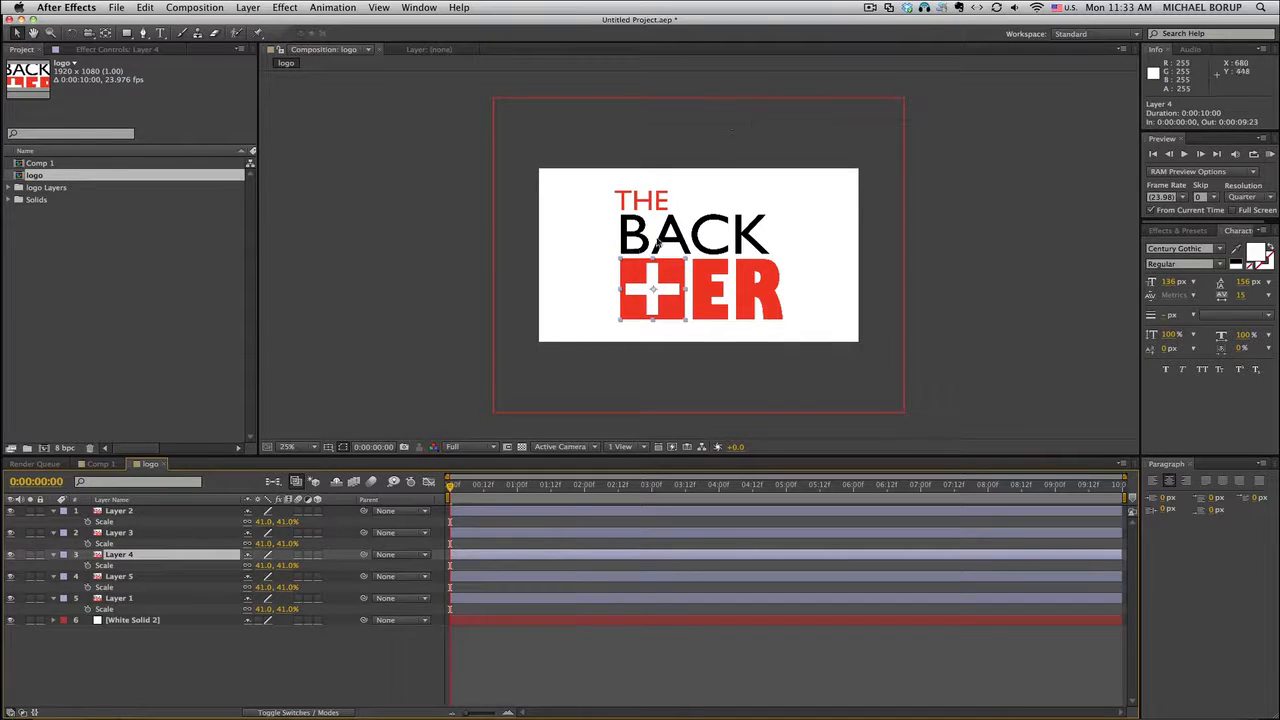
left_click(118, 576)
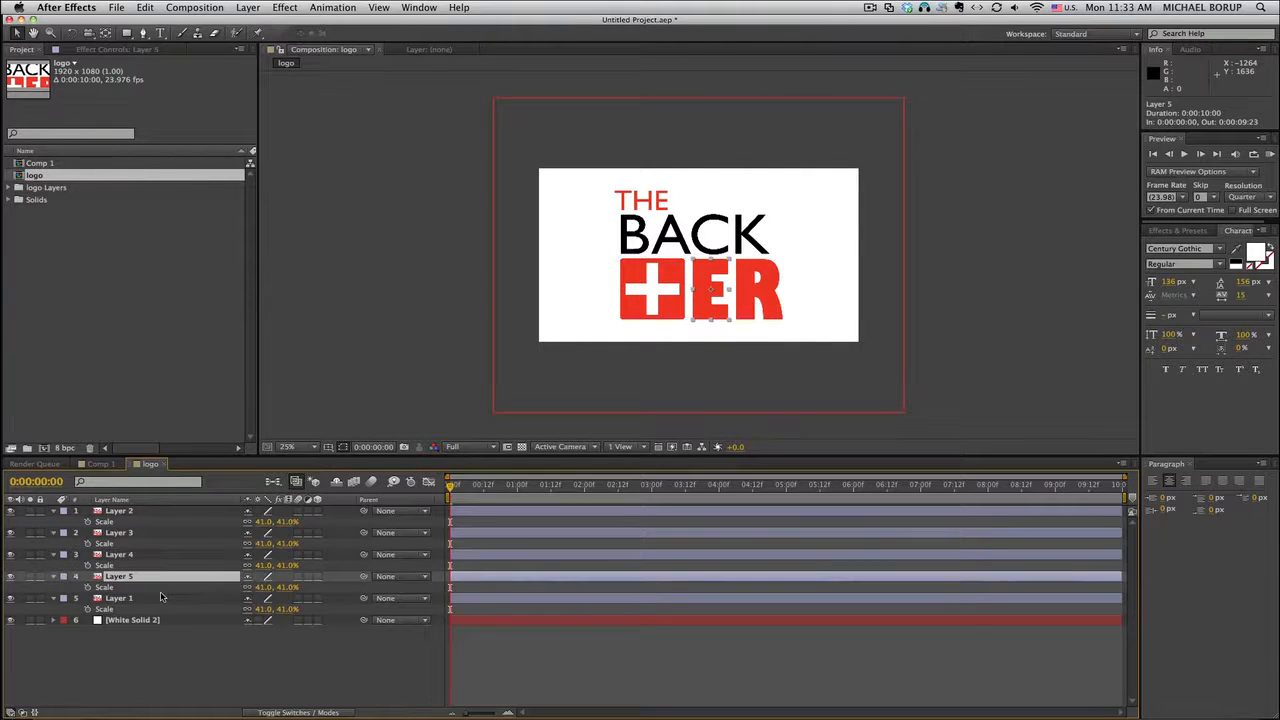